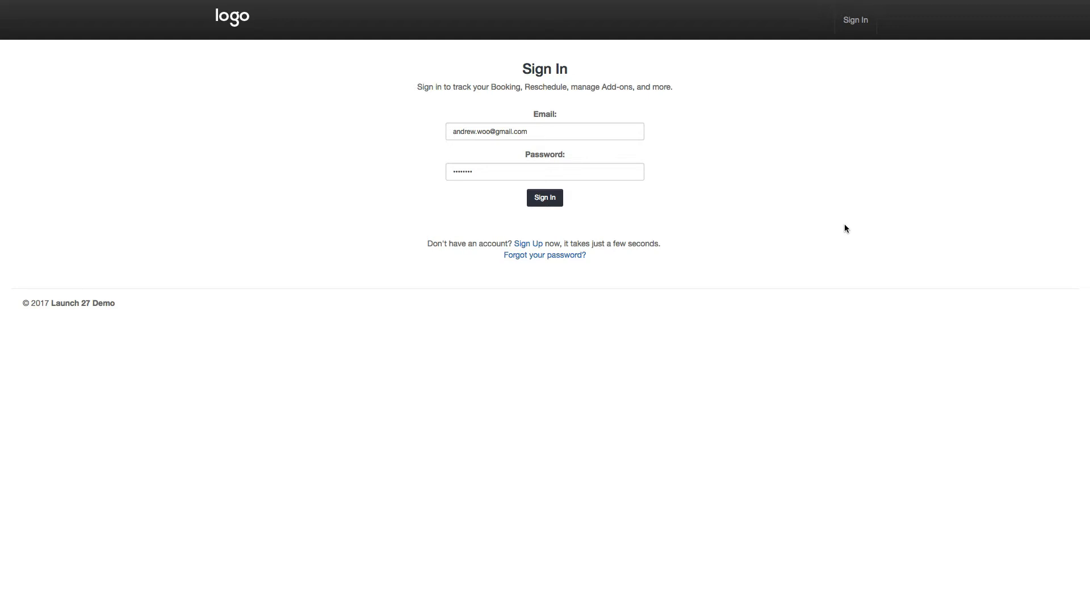
pyautogui.moveTo(838, 228)
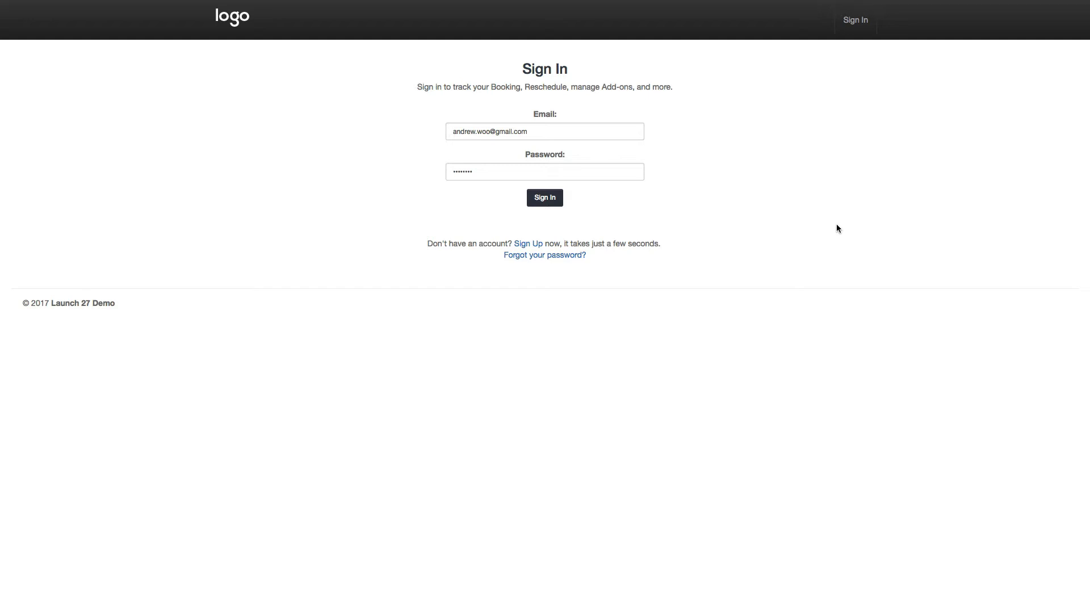
pyautogui.moveTo(744, 188)
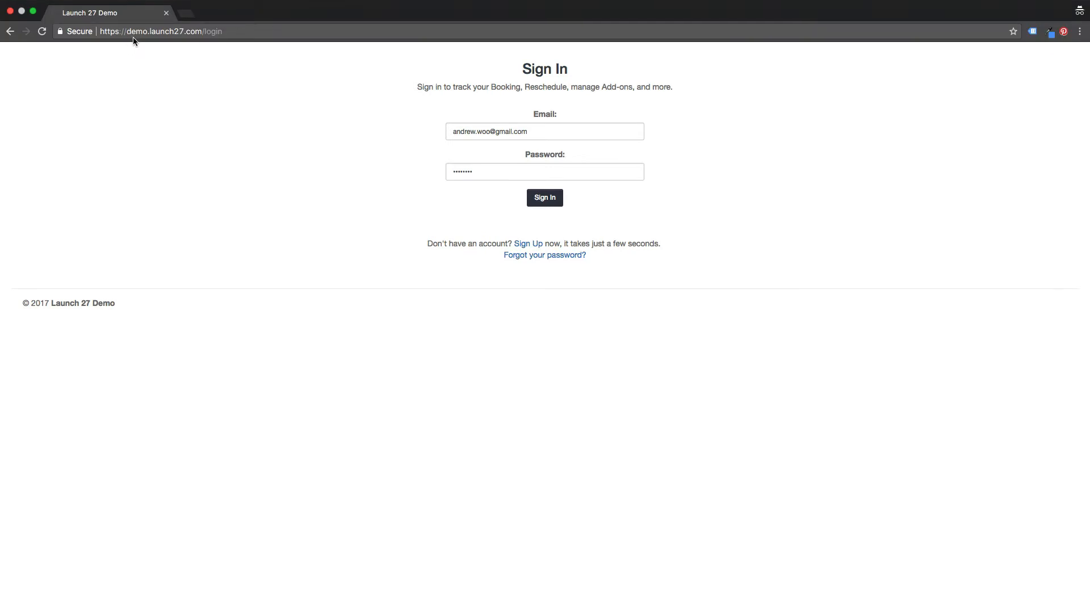
# Step: Attempt to sign in, then have an account confirmation link emailed via Send Confirmation
pyautogui.doubleClick(137, 31)
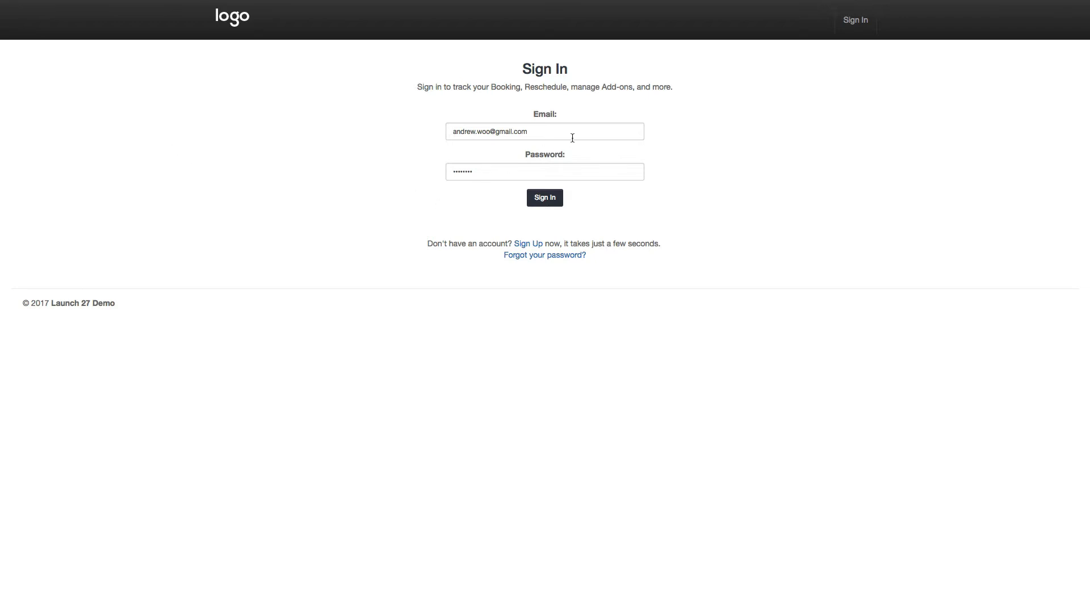
pyautogui.moveTo(507, 219)
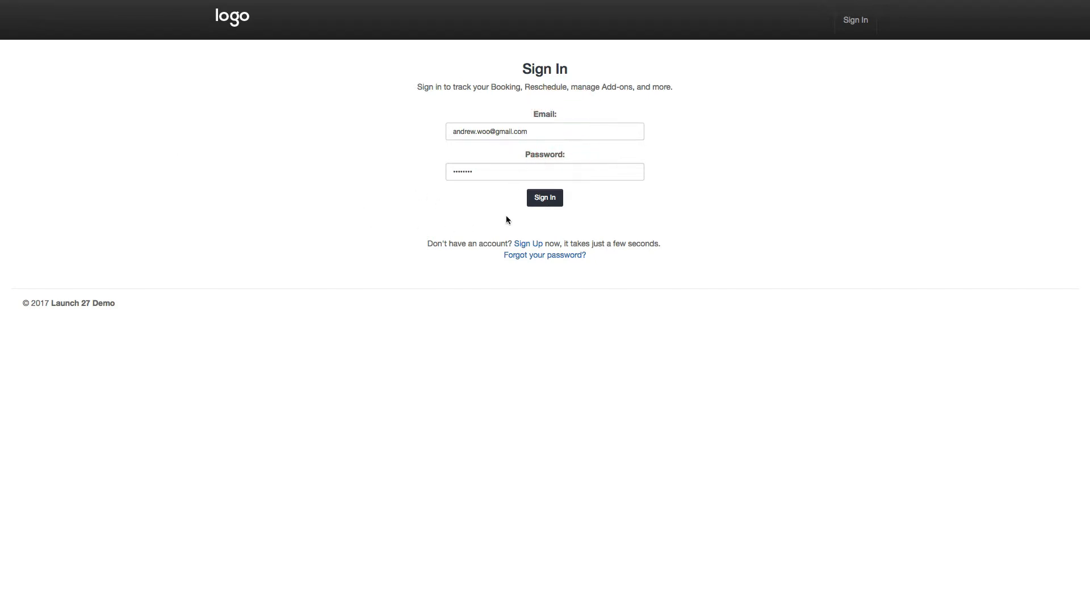
pyautogui.click(544, 197)
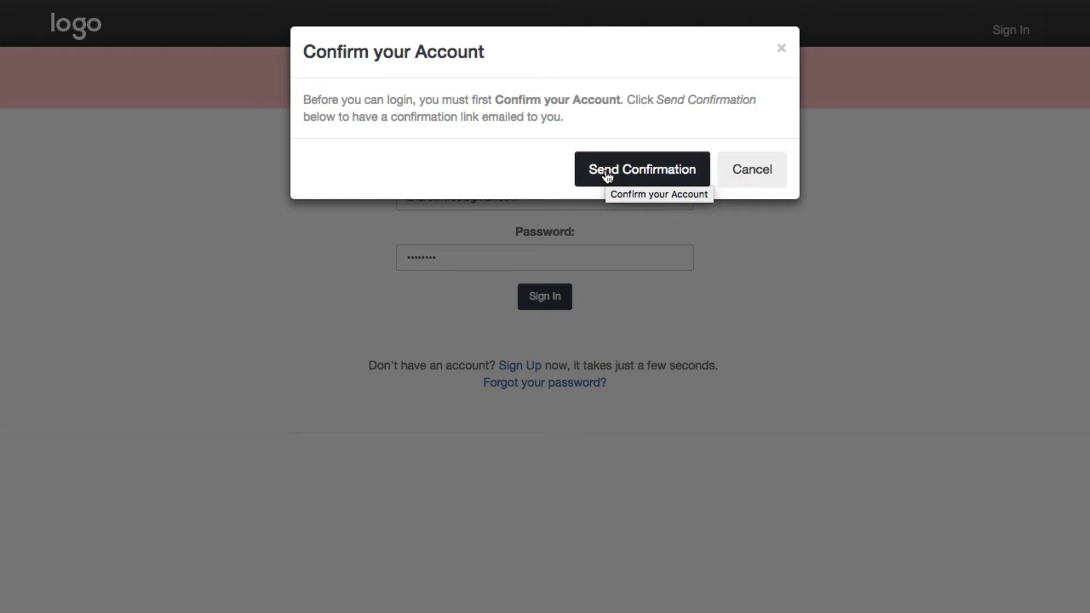
pyautogui.click(640, 169)
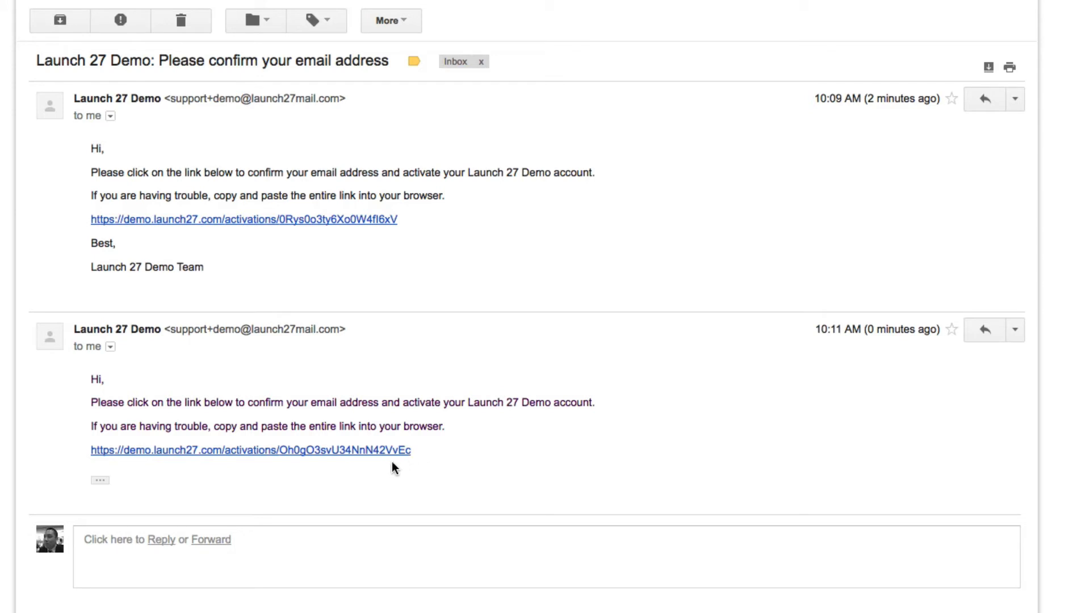
pyautogui.moveTo(346, 459)
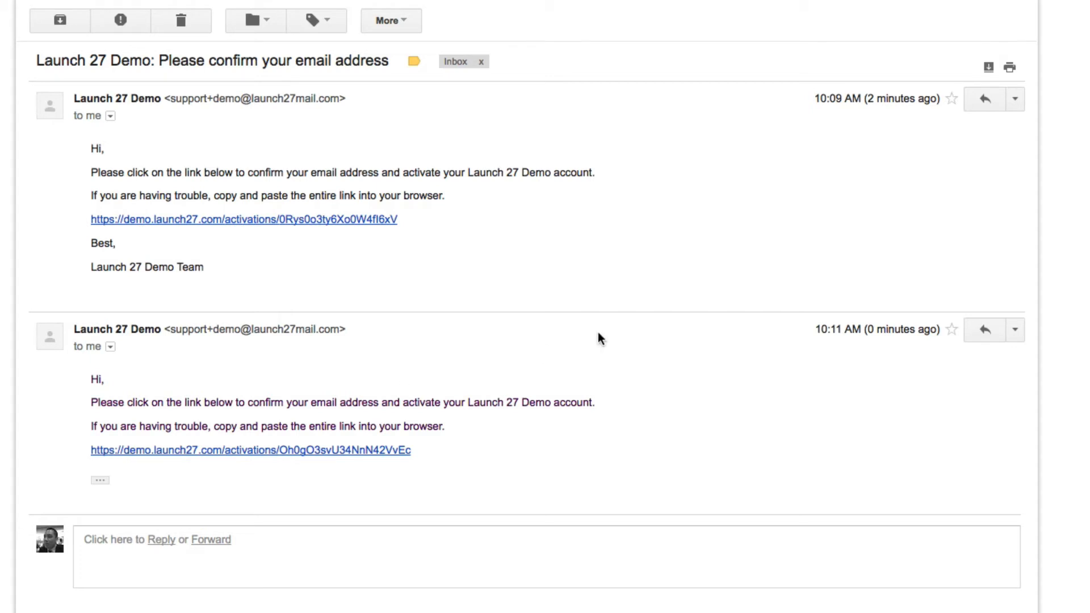
pyautogui.moveTo(810, 341)
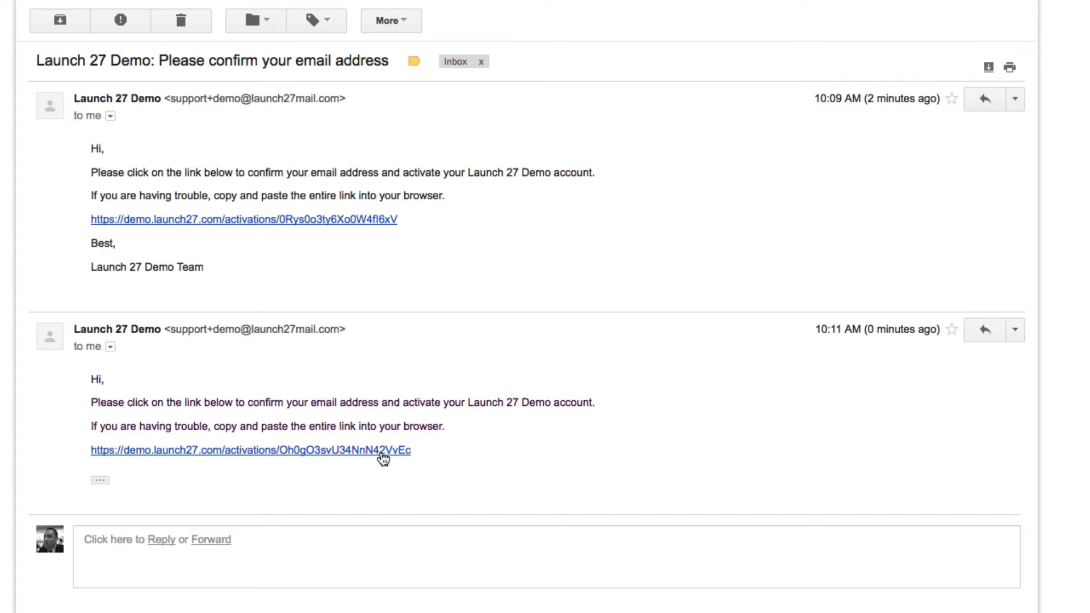
# Step: Follow the activation link in the most recent Launch 27 Demo confirmation message
pyautogui.click(250, 450)
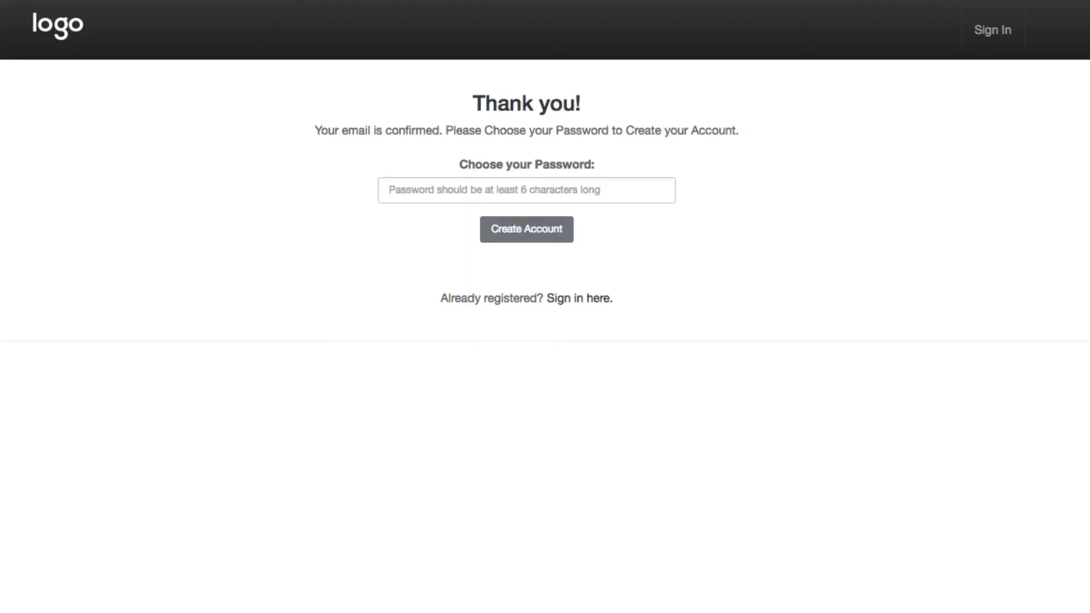
pyautogui.moveTo(457, 160)
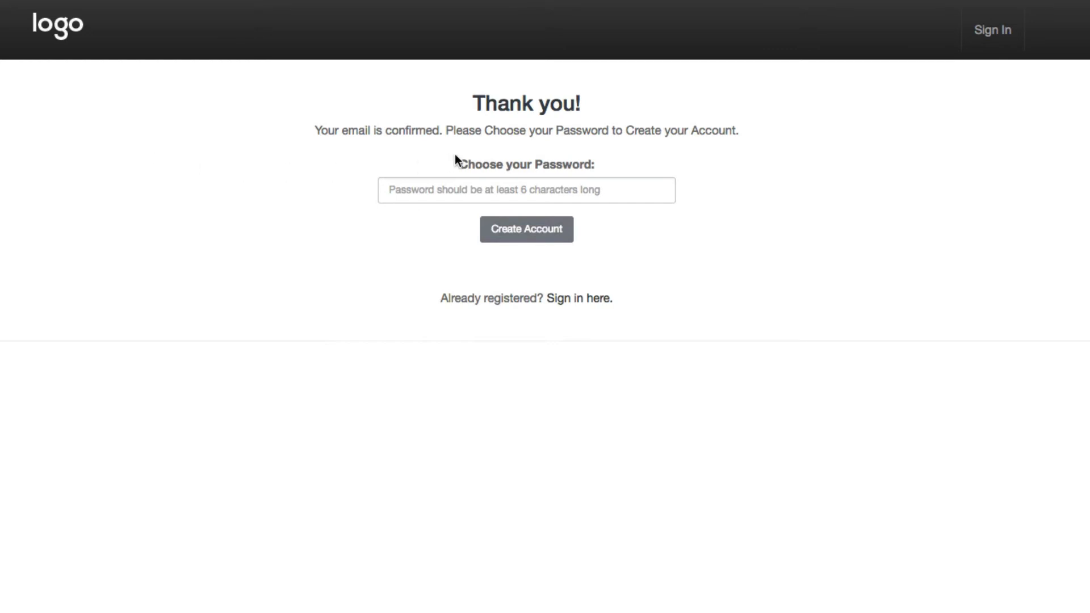
# Step: Enter a password in Choose your Password and create the account
pyautogui.click(526, 189)
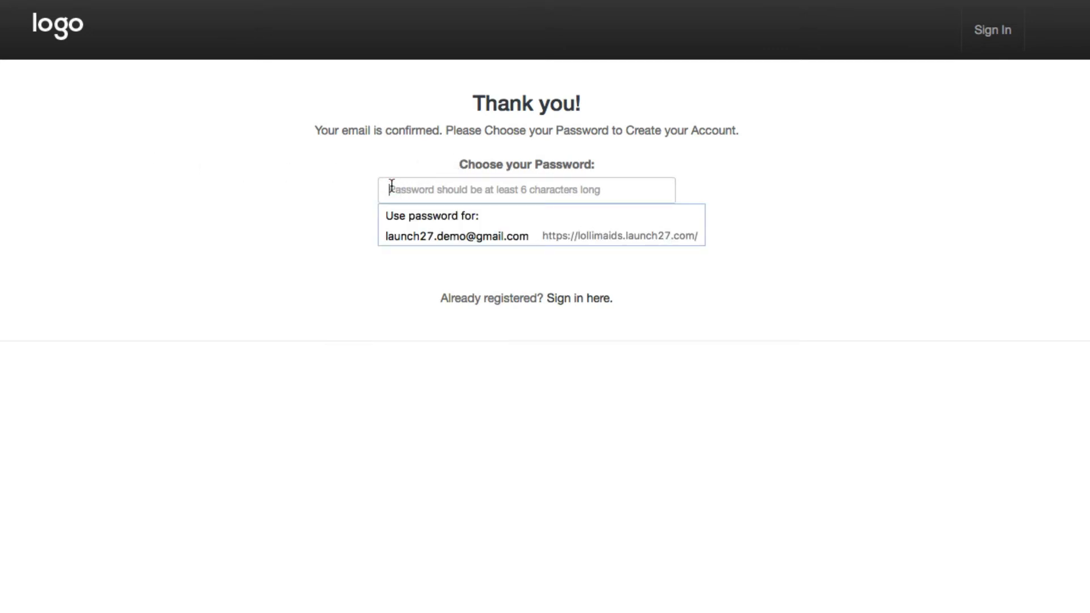
pyautogui.write('*')
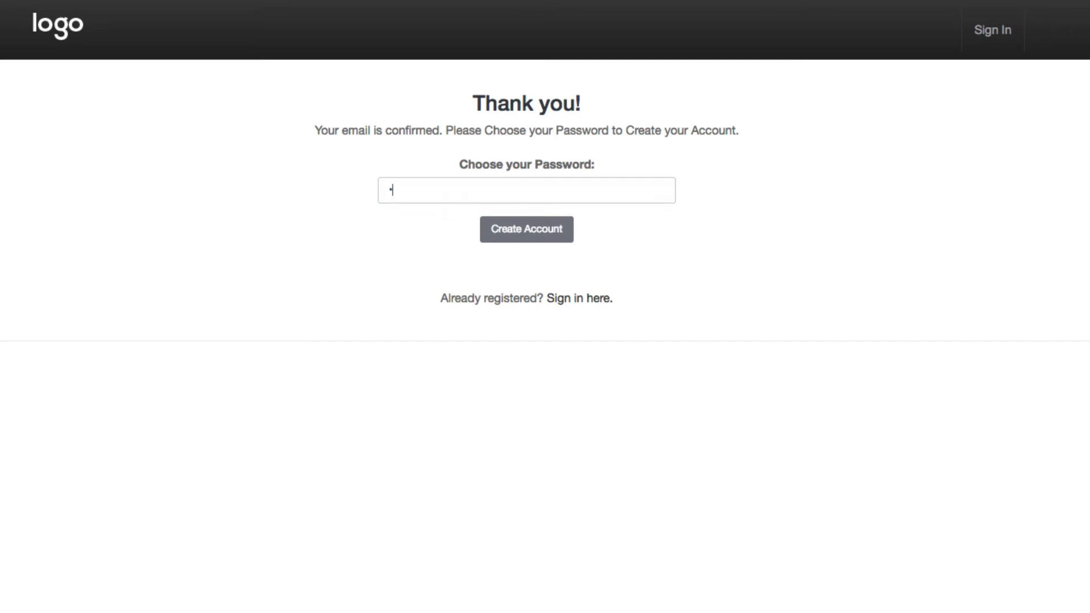
pyautogui.click(526, 190)
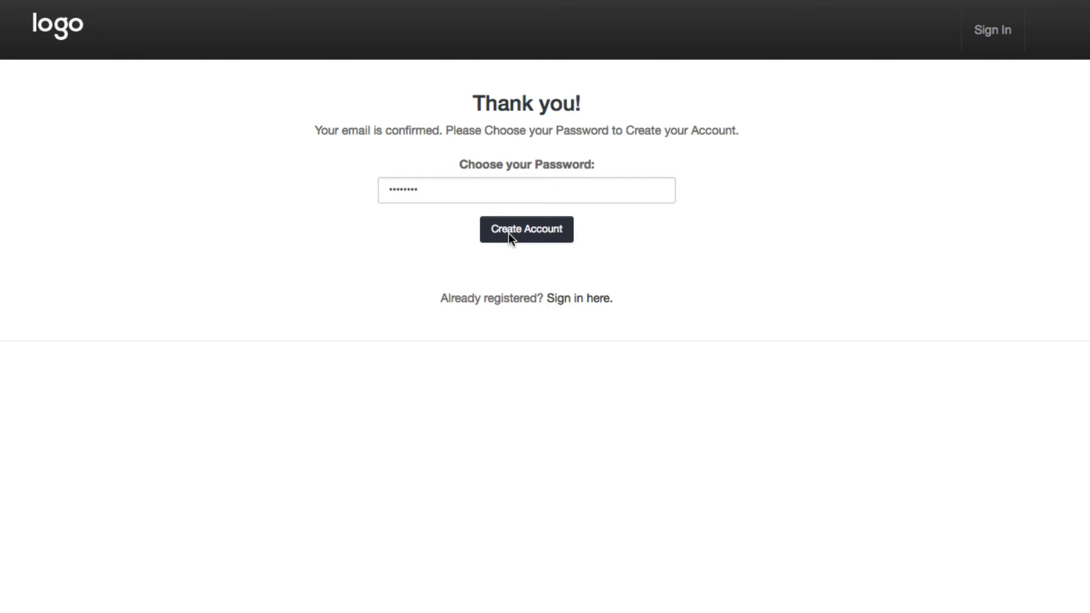
pyautogui.click(526, 229)
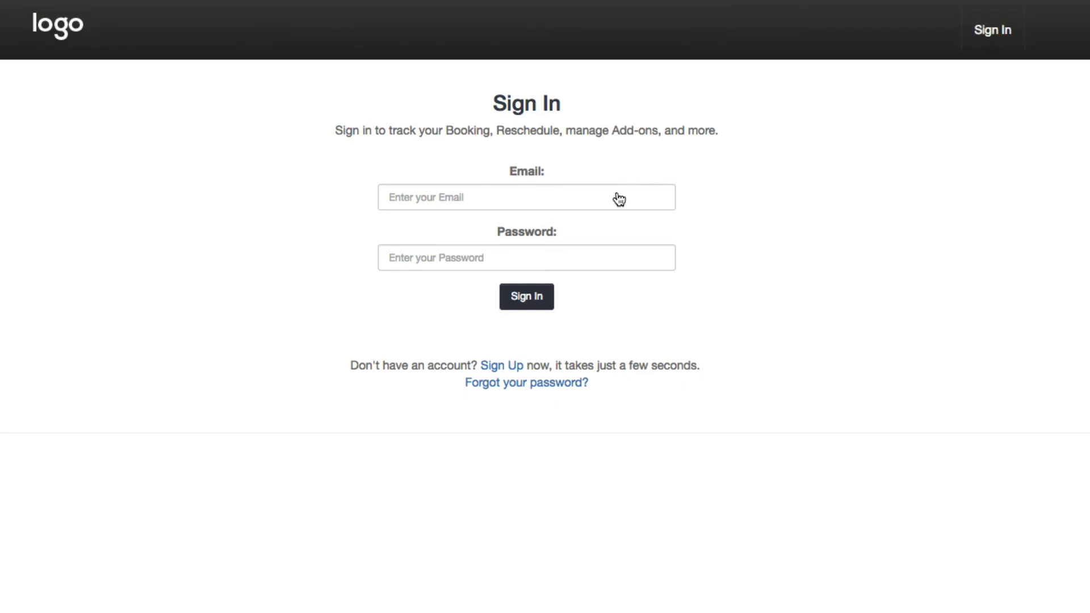
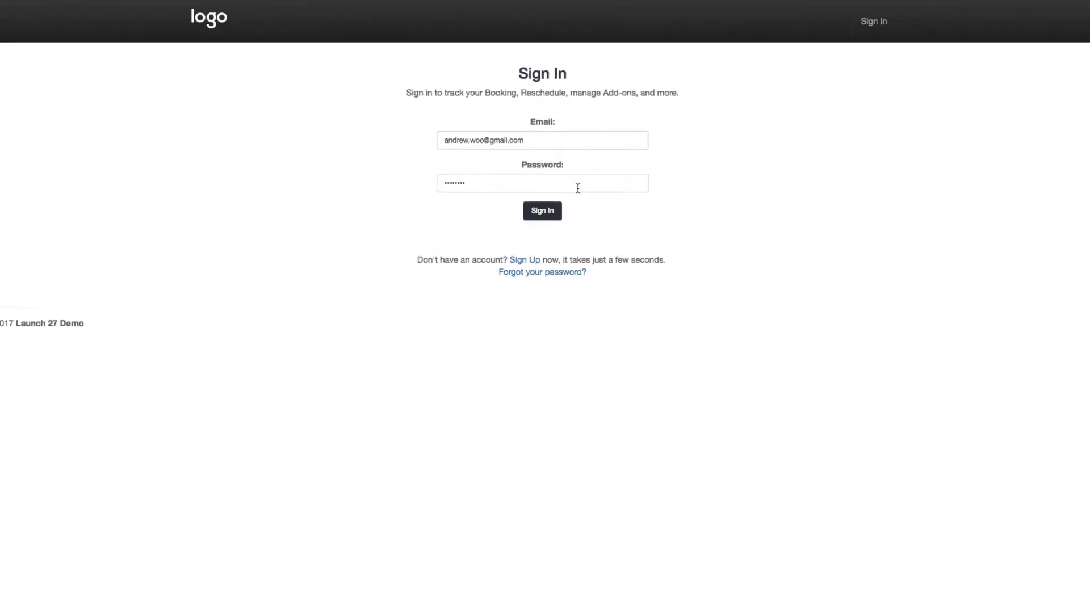
# Step: Sign in with the andrew.wo email and new password to reach the dashboard
pyautogui.click(542, 211)
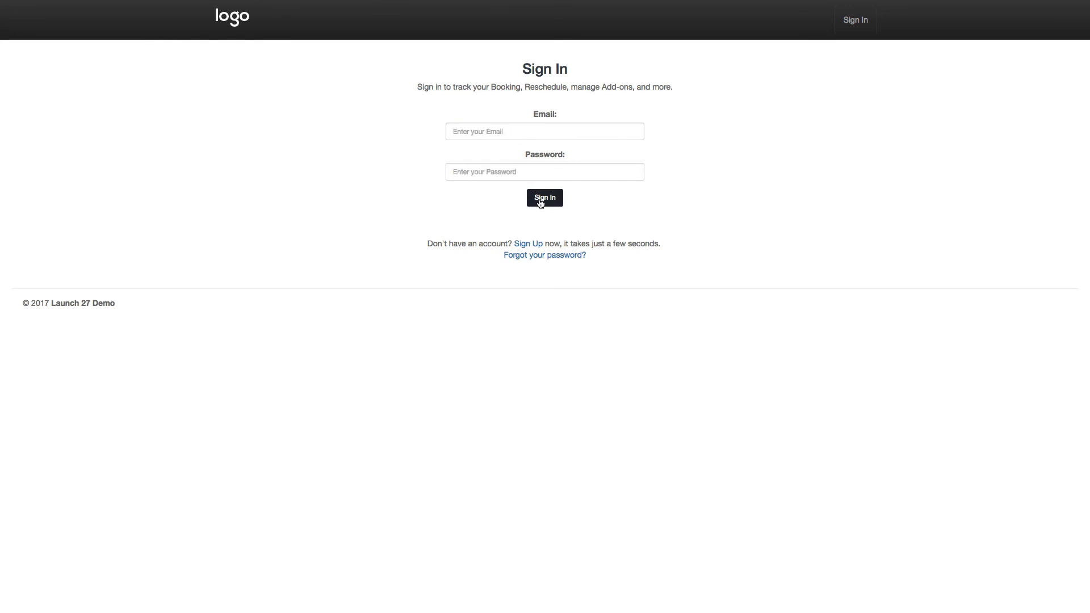
pyautogui.click(544, 198)
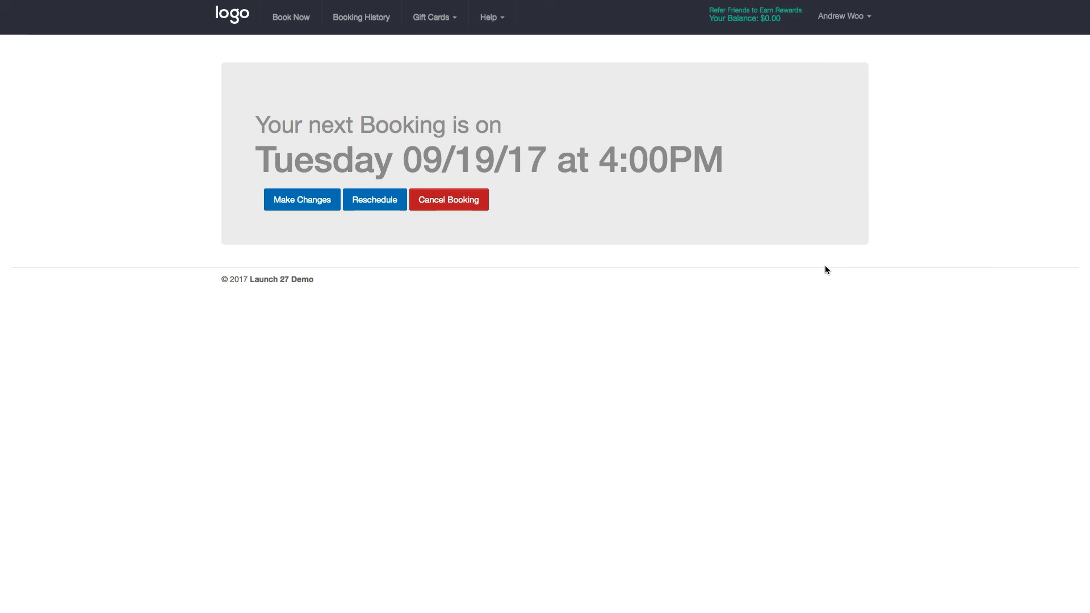
# Step: Log out using the account name dropdown at top right
pyautogui.click(842, 16)
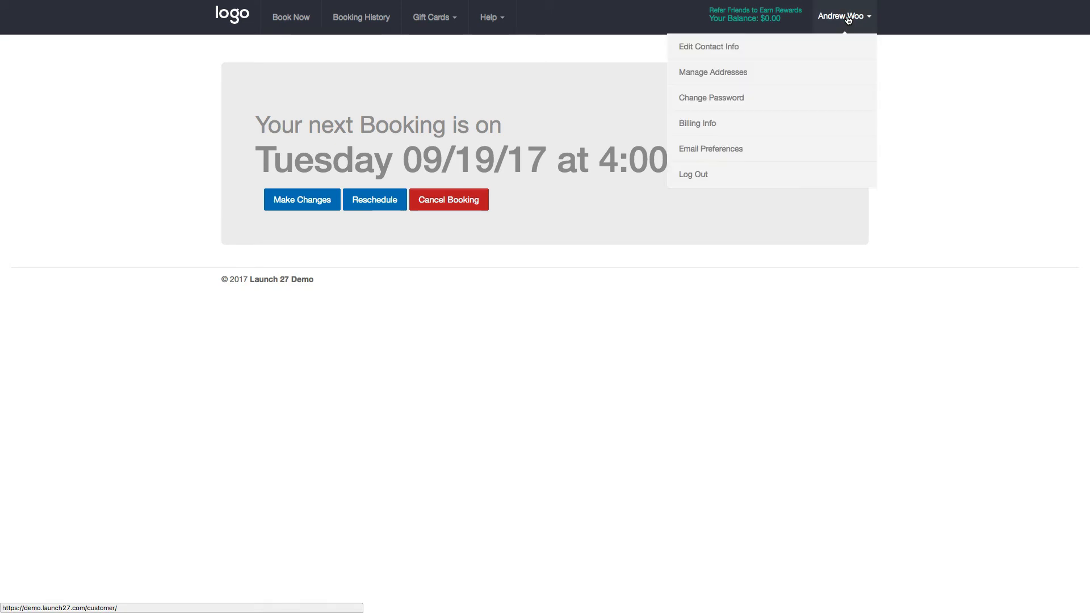
pyautogui.click(693, 174)
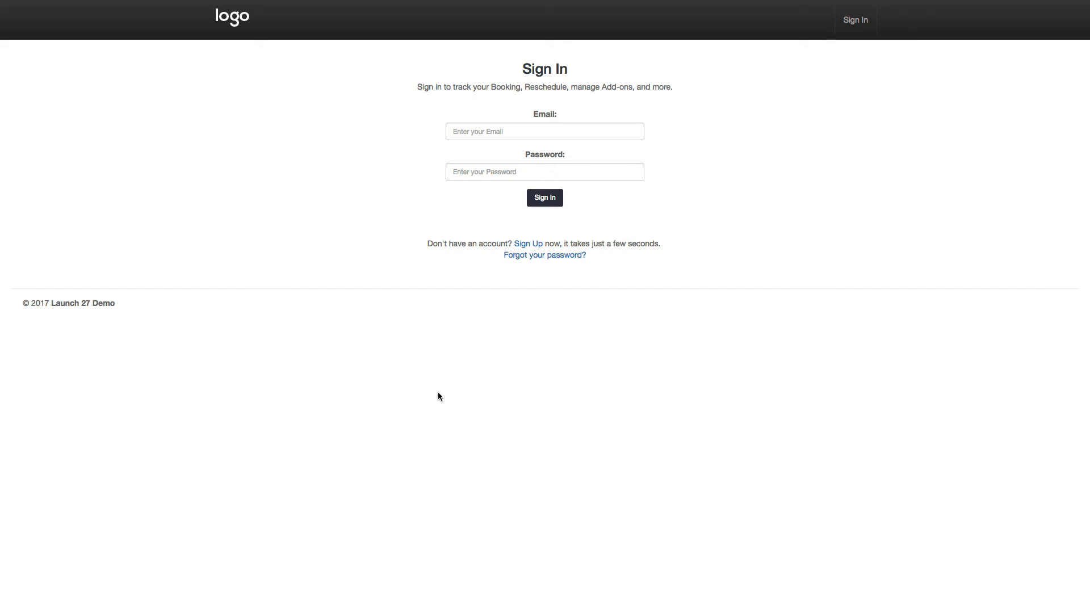
pyautogui.moveTo(545, 308)
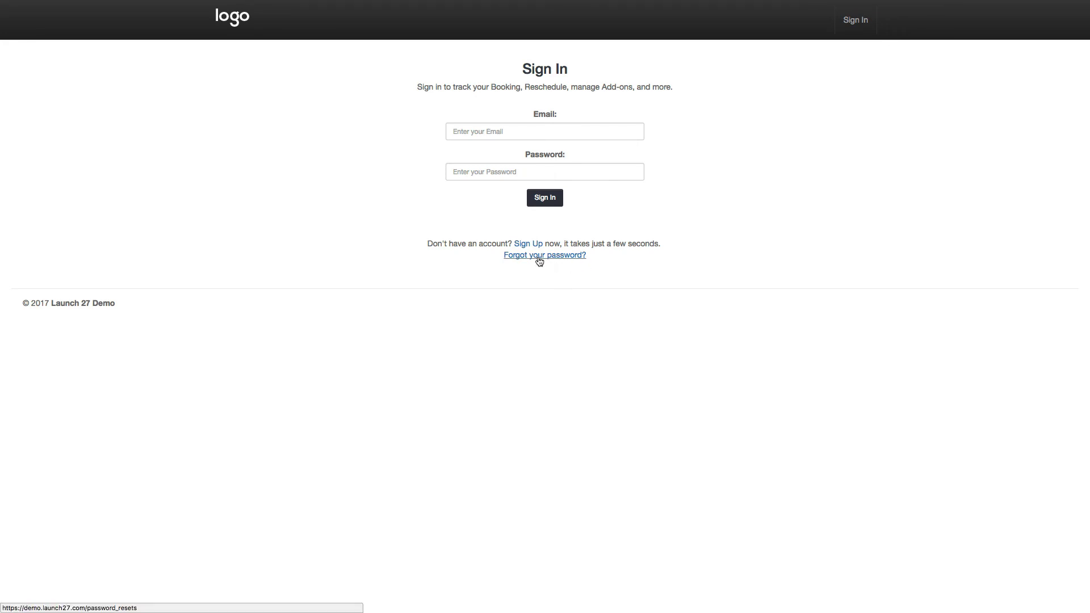
pyautogui.click(544, 254)
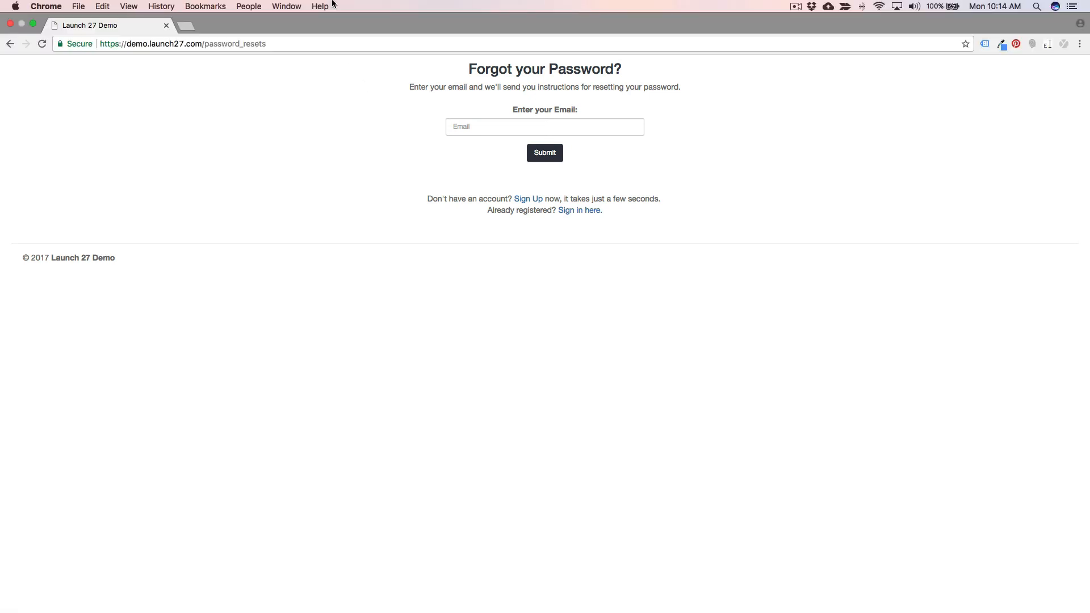
pyautogui.click(183, 31)
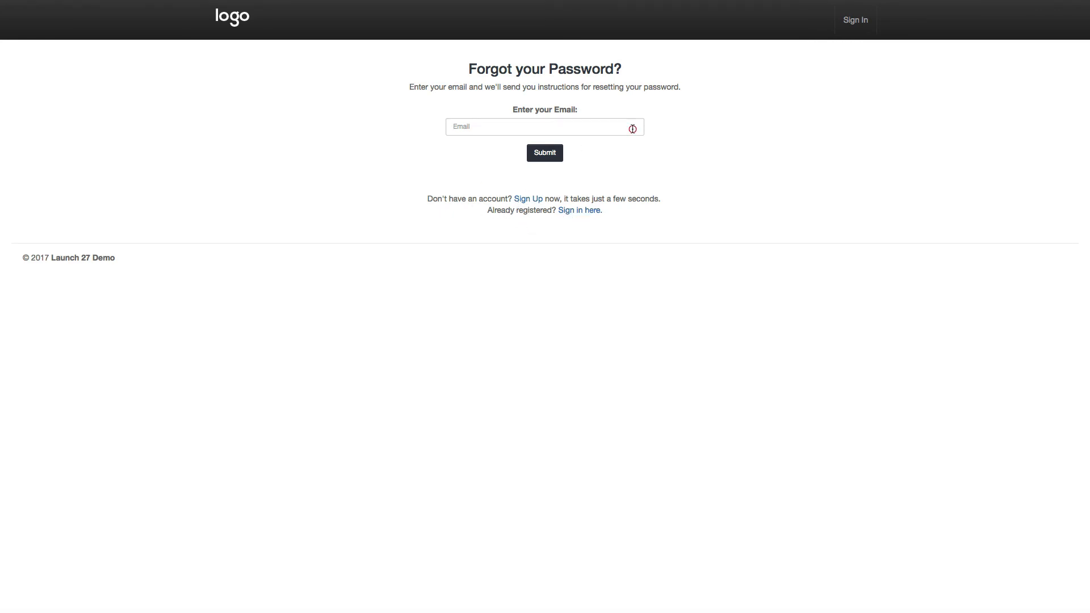
pyautogui.write('password')
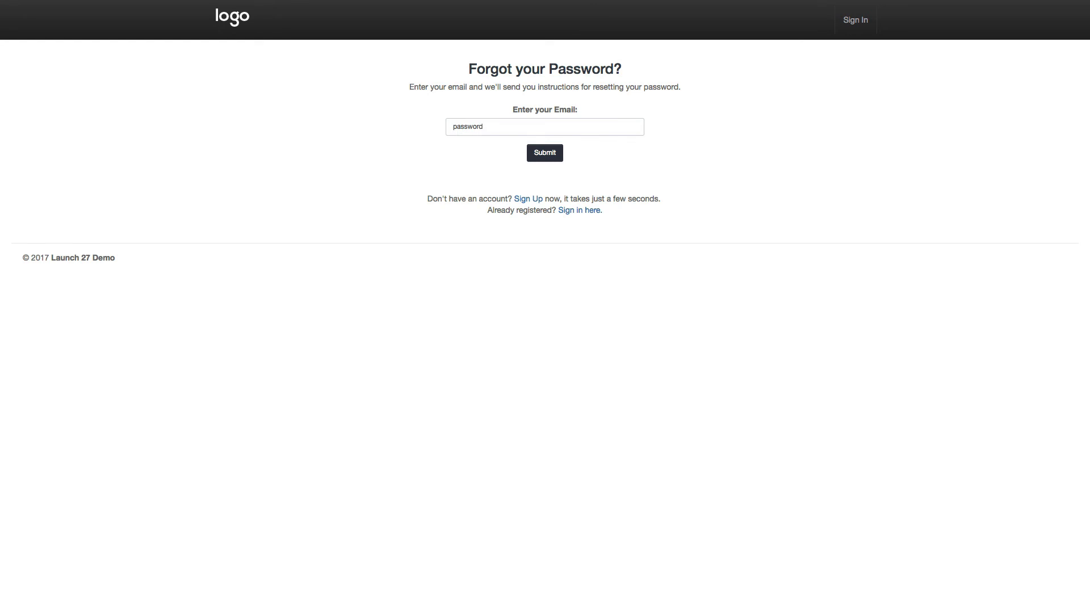
pyautogui.doubleClick(467, 127)
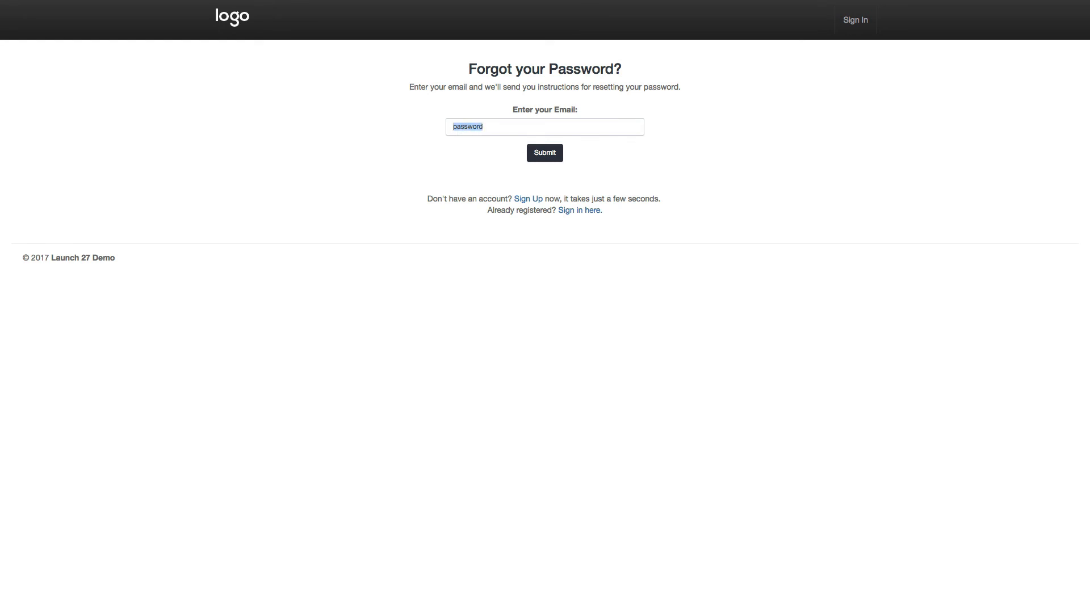
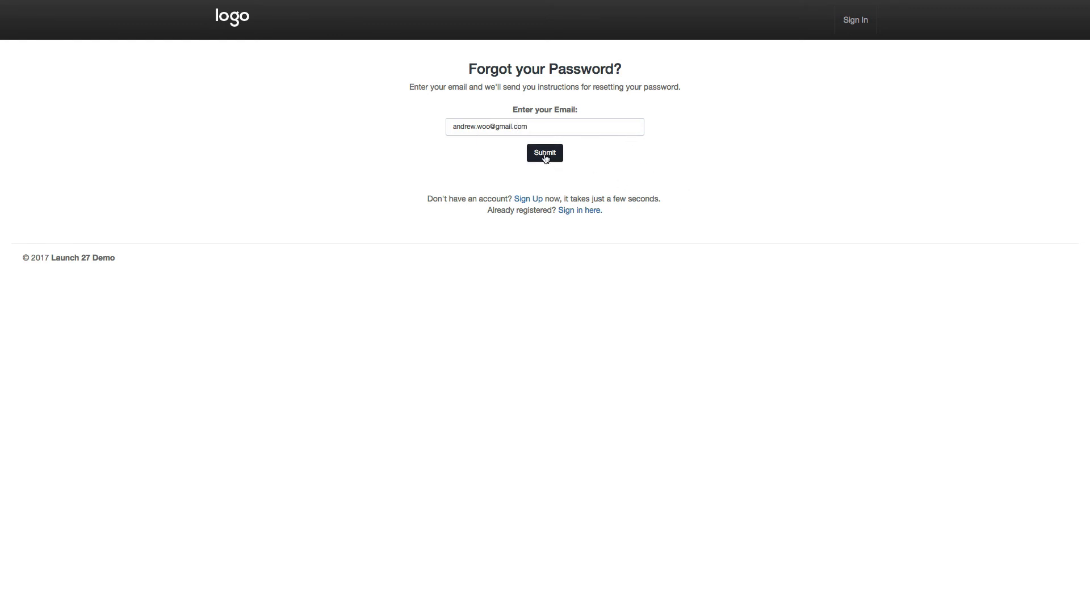
pyautogui.click(544, 152)
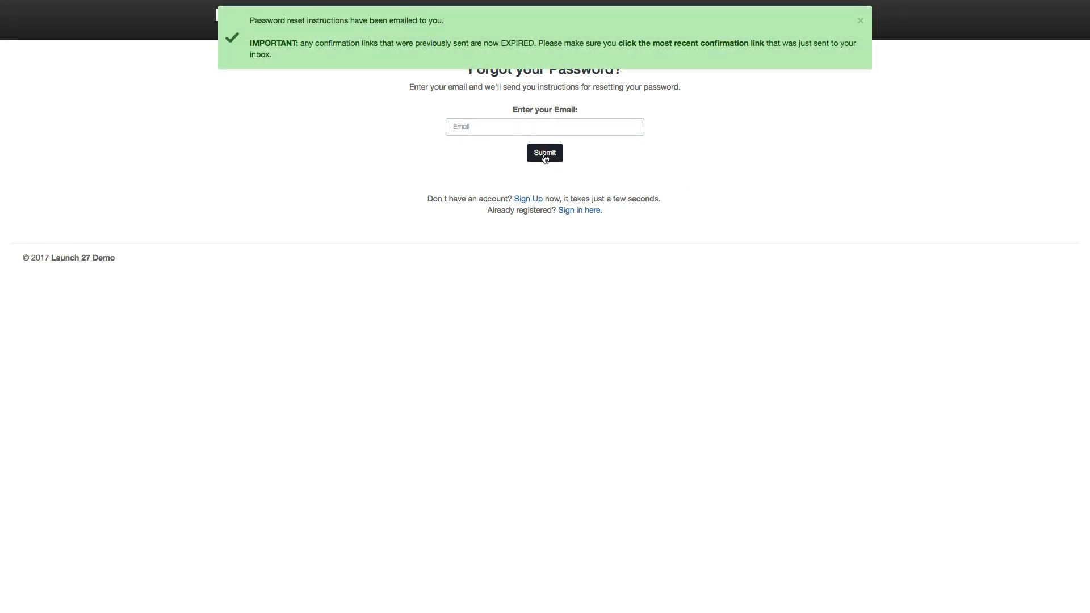